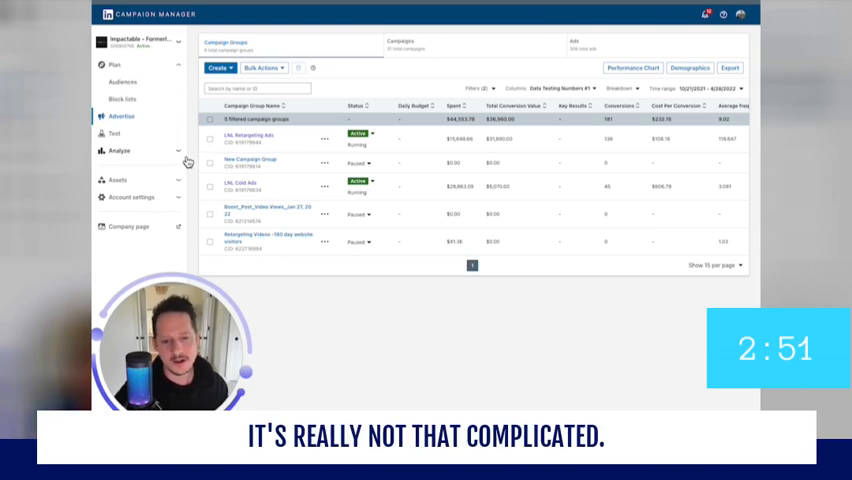
# Expand Analyze in the left navigation to show Website demographics and Conversion tracking.
pyautogui.click(118, 150)
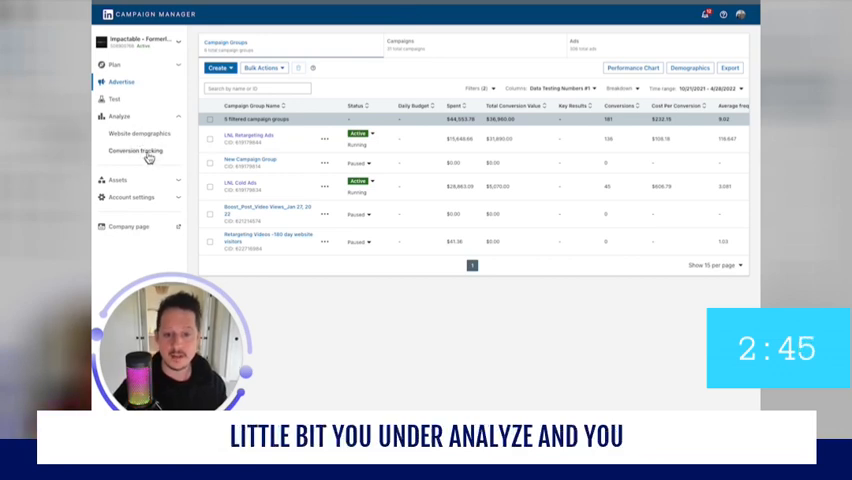
# Open the Conversion tracking page listing six conversions like Confirmed Purchase.
pyautogui.click(135, 150)
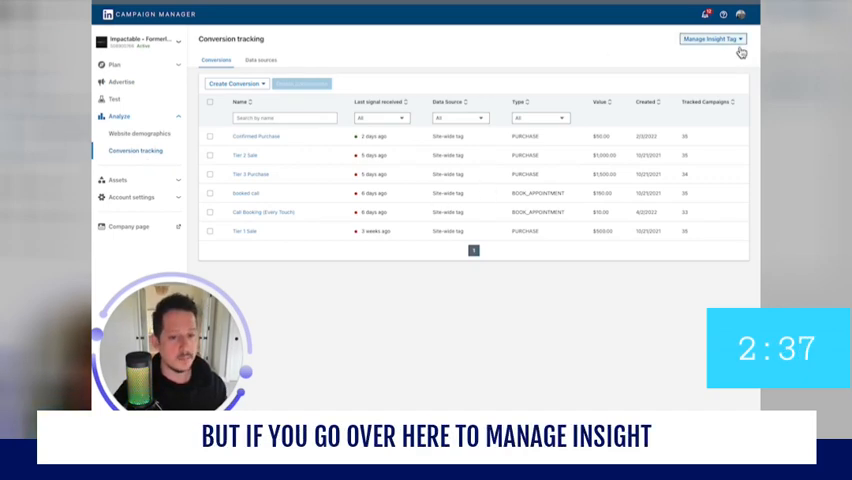
# Open the Manage Insight Tag menu to begin installing the Insight Tag.
pyautogui.click(711, 38)
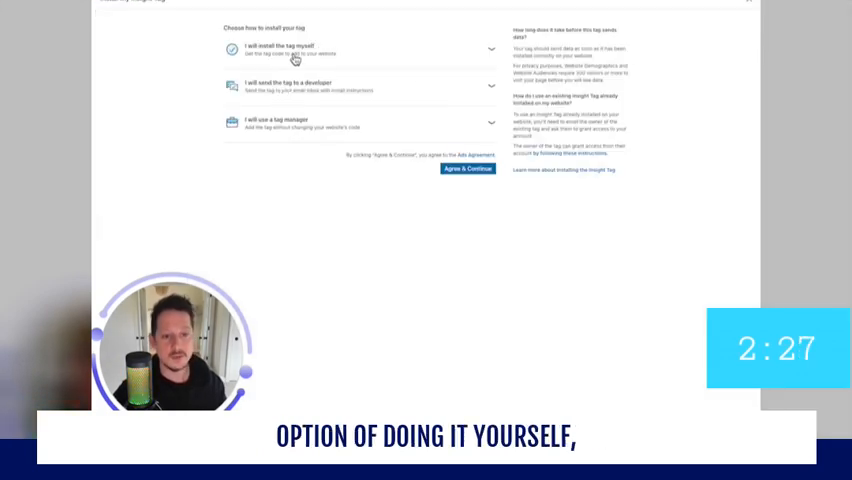